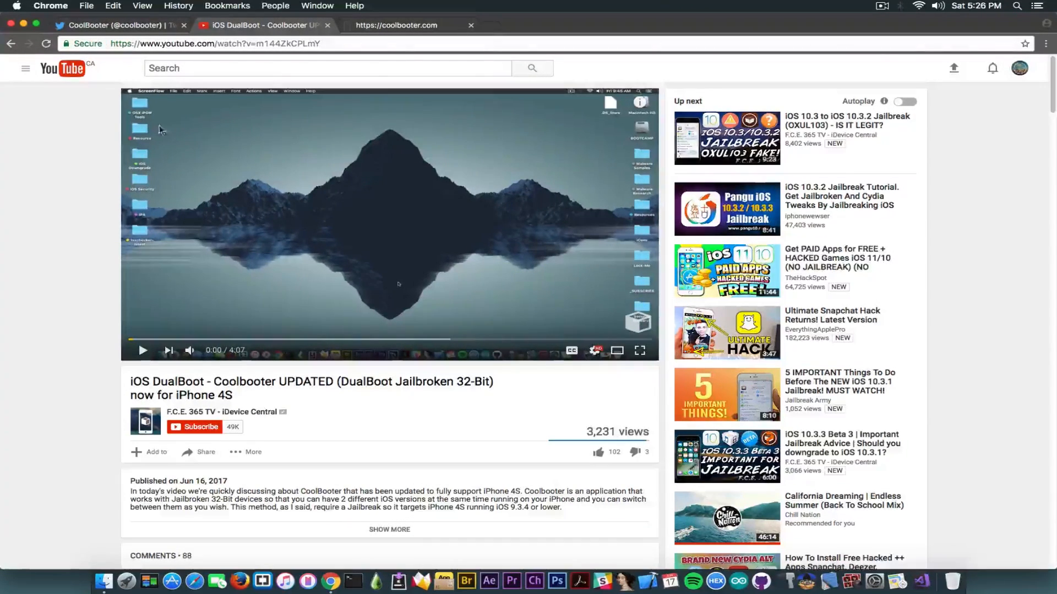
Step: Bring up the CoolBooter Twitter profile showing the CLI 0.6 announcement tweet
{"action": "left_click", "coordinate": [124, 25]}
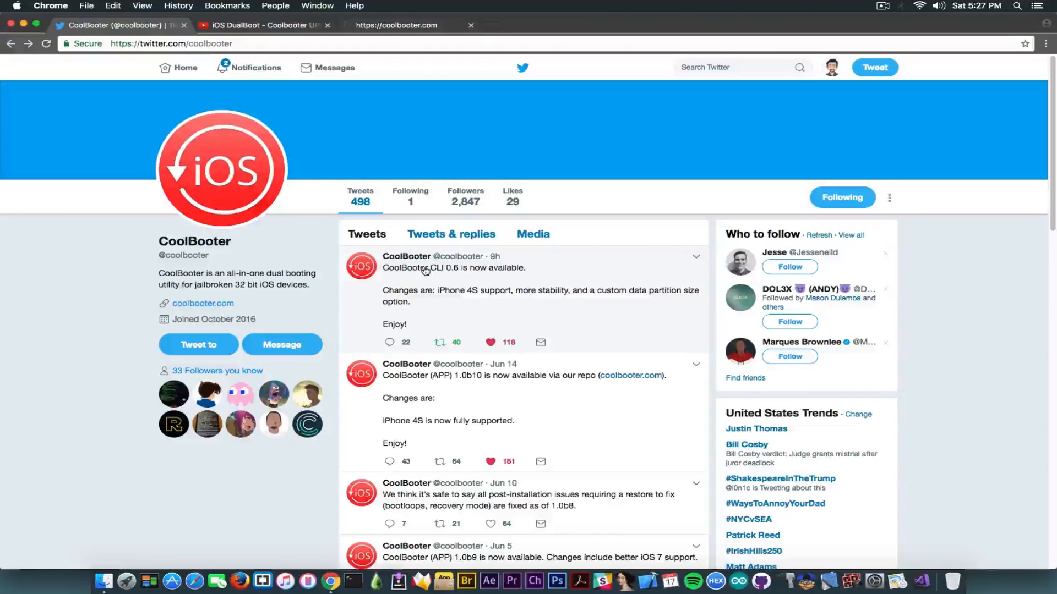
{"action": "mouse_move", "coordinate": [495, 260]}
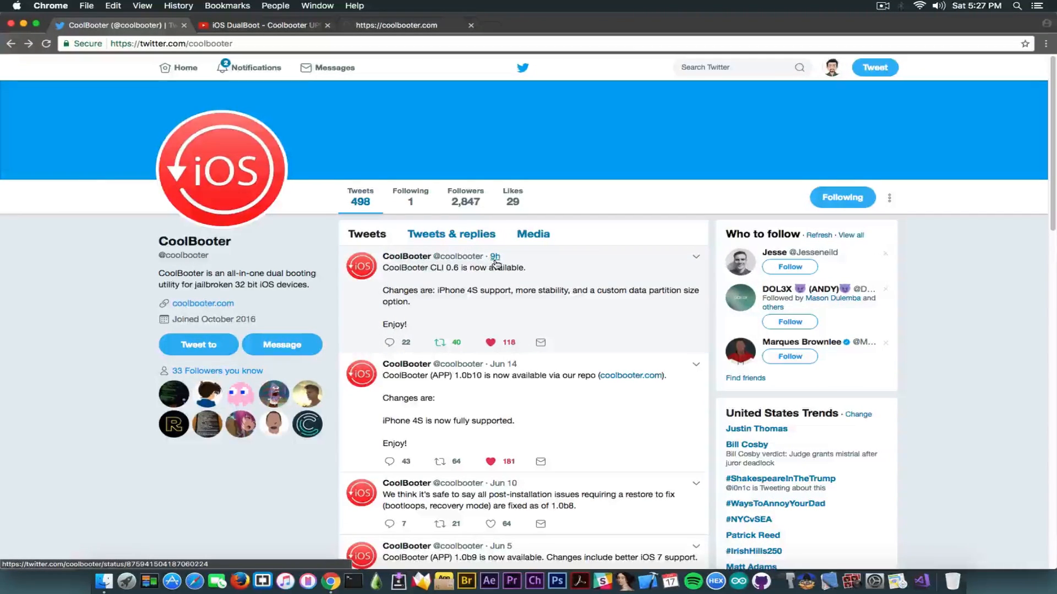
{"action": "mouse_move", "coordinate": [494, 257]}
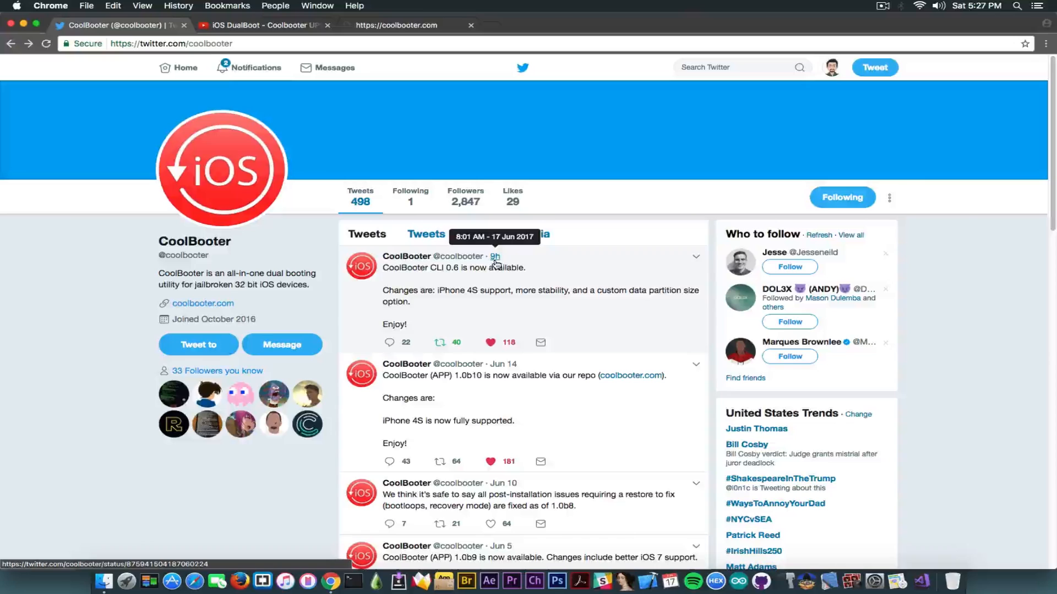
{"action": "mouse_move", "coordinate": [462, 399]}
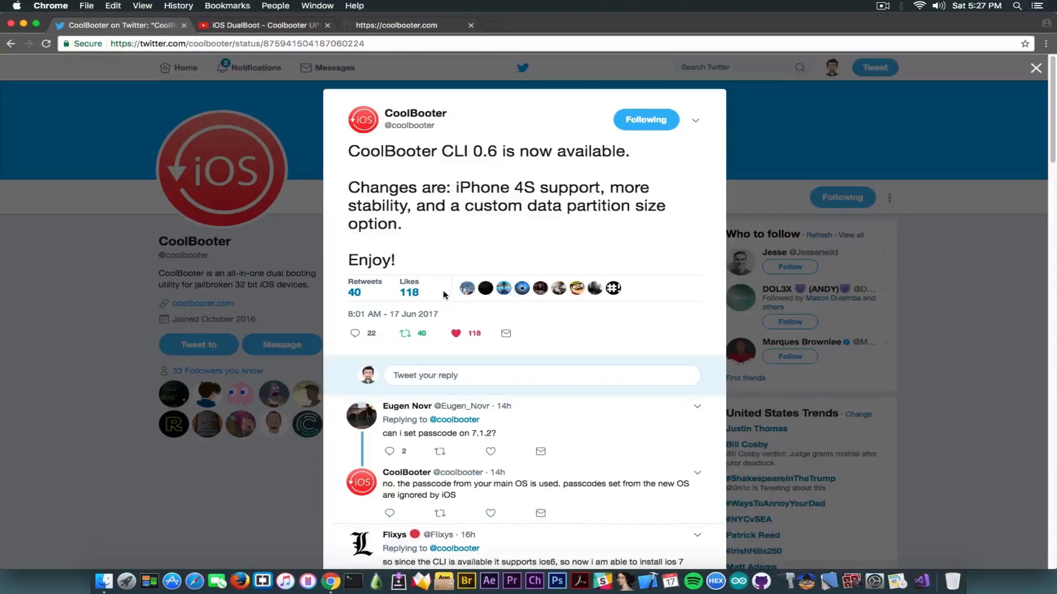
{"action": "mouse_move", "coordinate": [413, 278]}
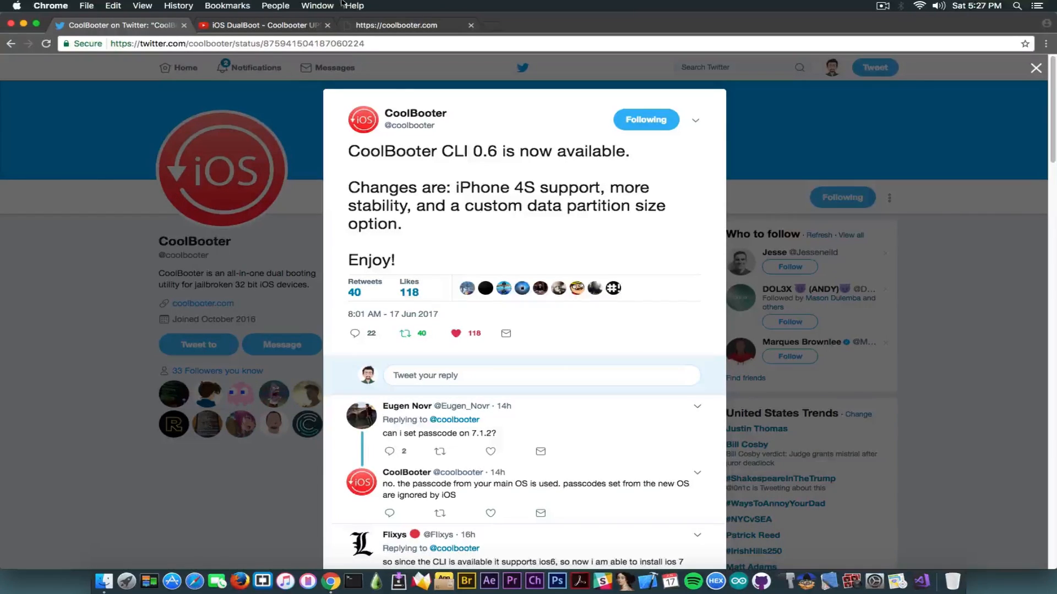
Step: Return to the Coolbooter dual-boot video and load more of its comment thread
{"action": "left_click", "coordinate": [262, 25]}
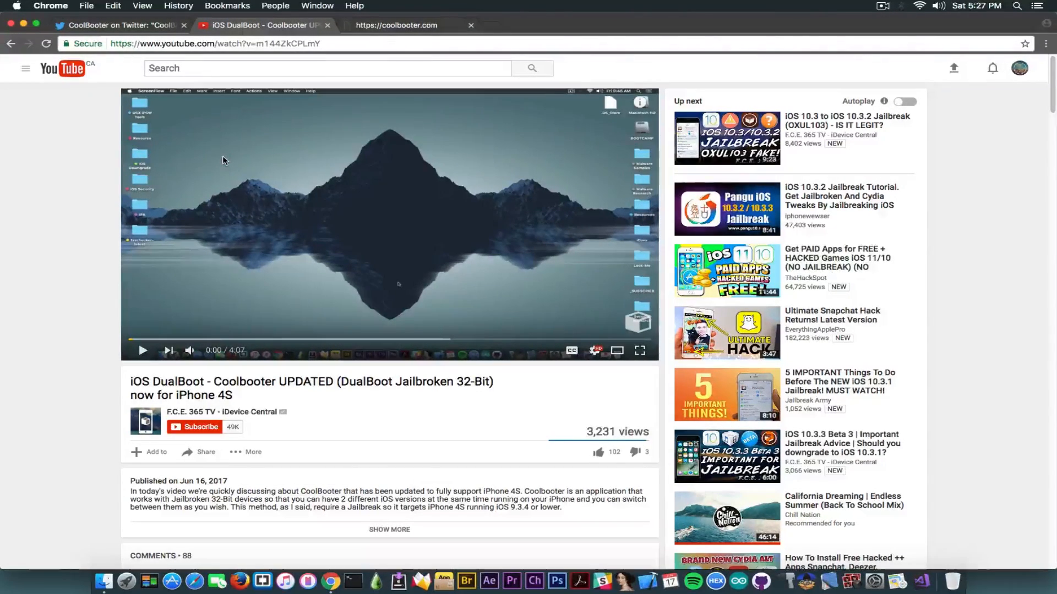
{"action": "scroll", "scroll_direction": "down", "scroll_amount": 3}
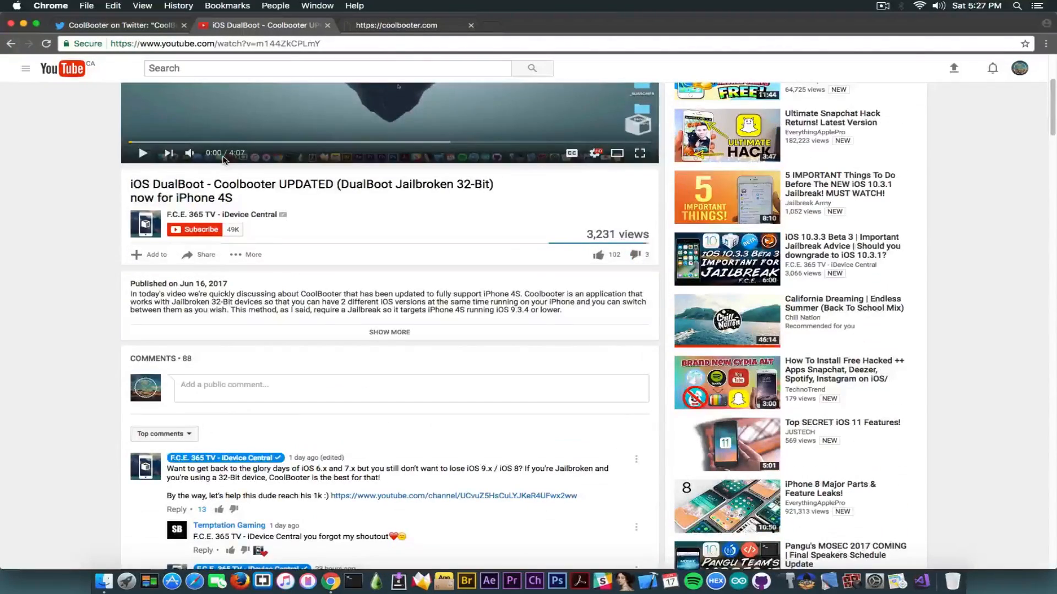
{"action": "scroll", "scroll_direction": "down", "scroll_amount": 3}
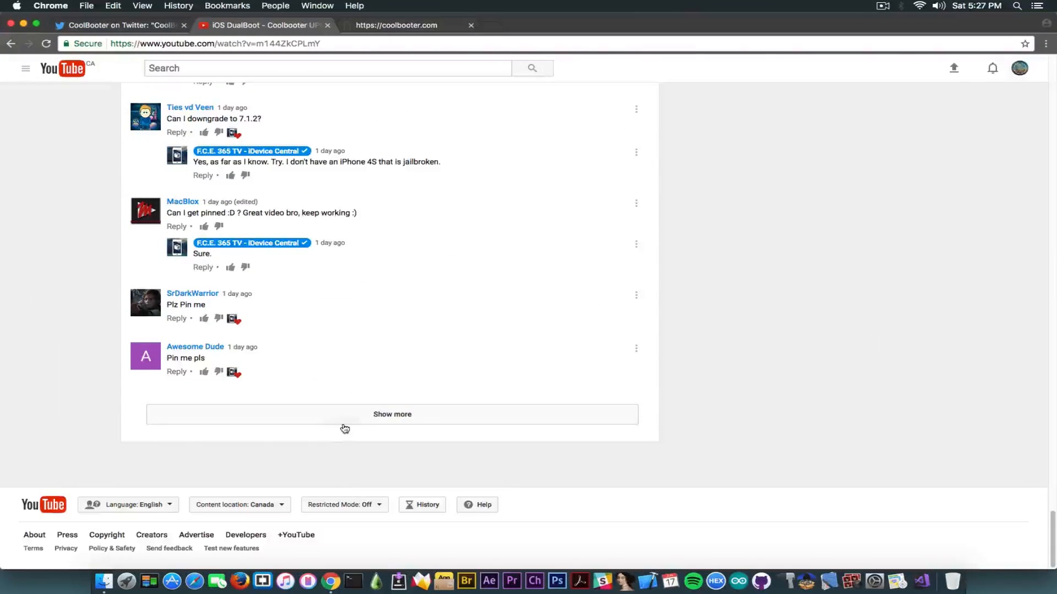
{"action": "left_click", "coordinate": [391, 414]}
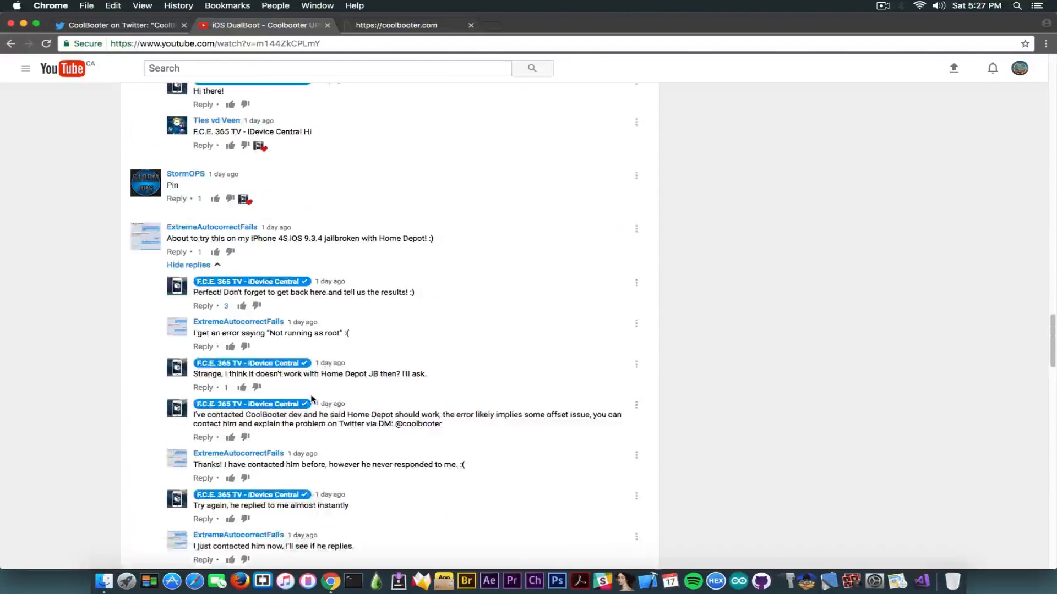
{"action": "mouse_move", "coordinate": [227, 234]}
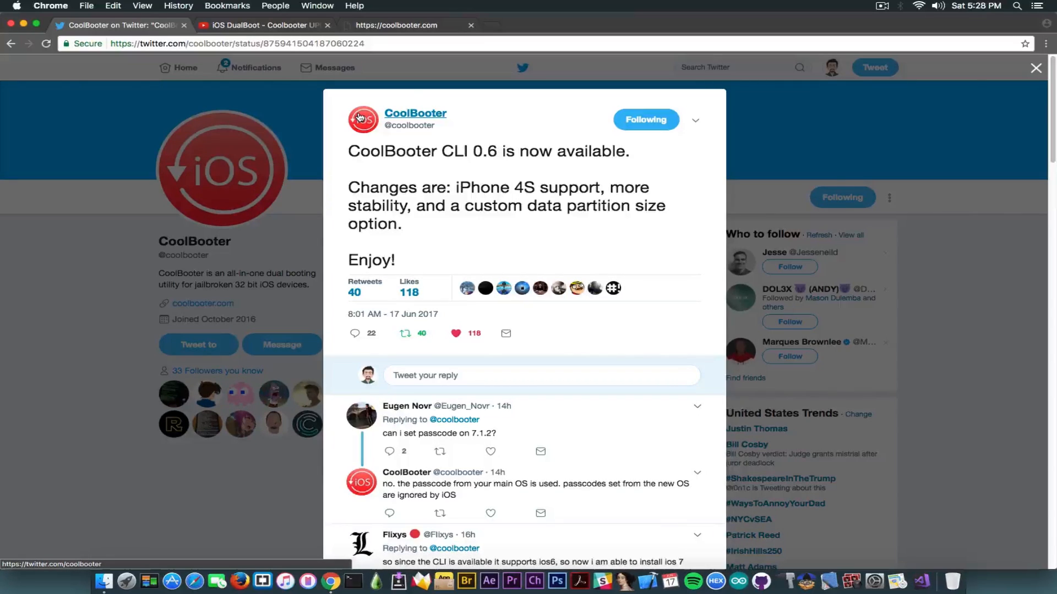
Step: Visit the coolbooter.com repo page, then close the opened tweet to show the profile's tweet list
{"action": "left_click", "coordinate": [408, 25]}
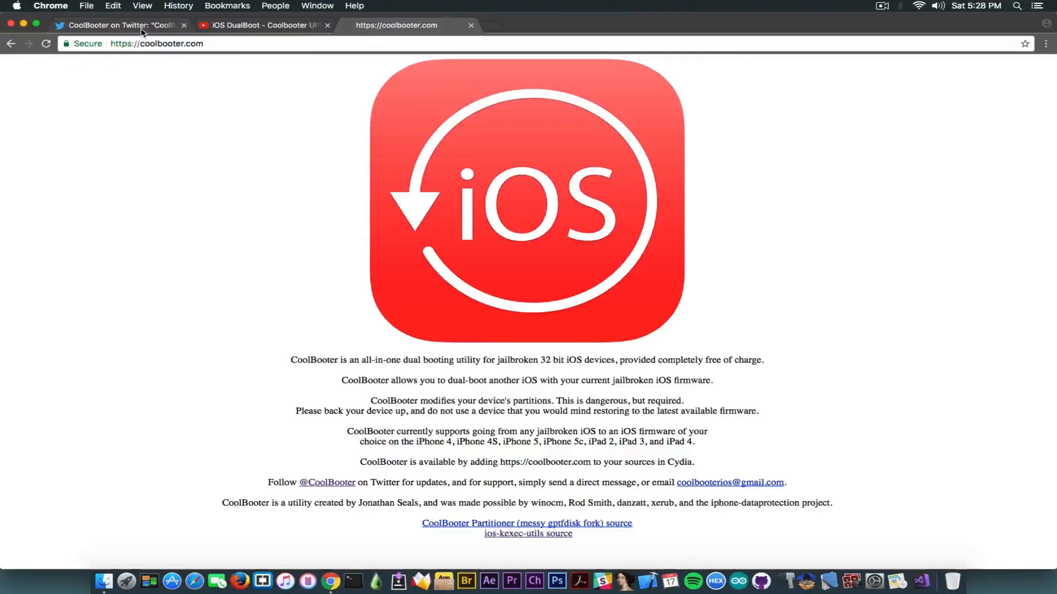
{"action": "left_click", "coordinate": [127, 24]}
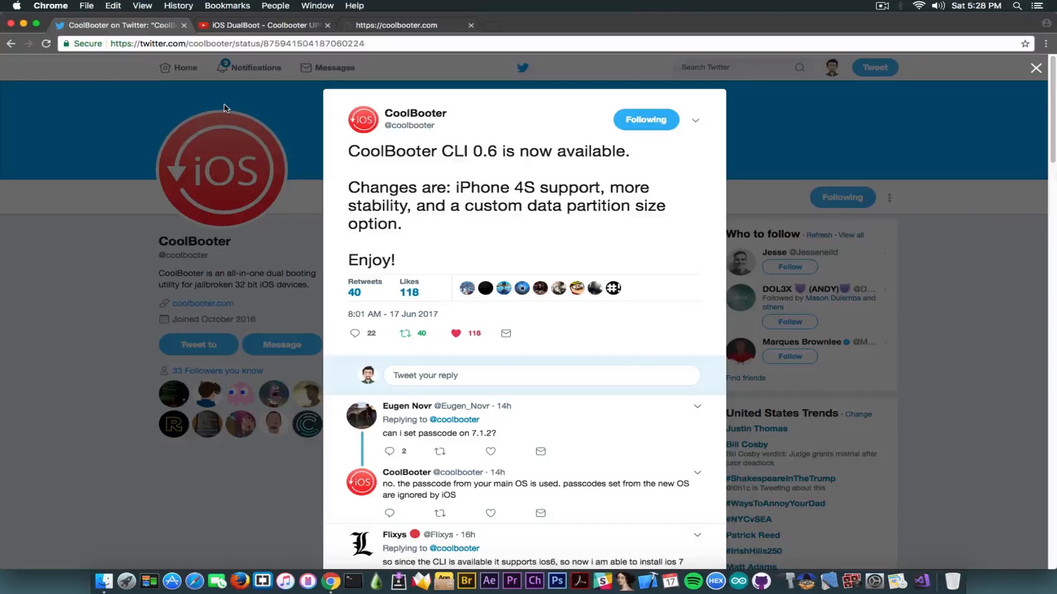
{"action": "mouse_move", "coordinate": [136, 232]}
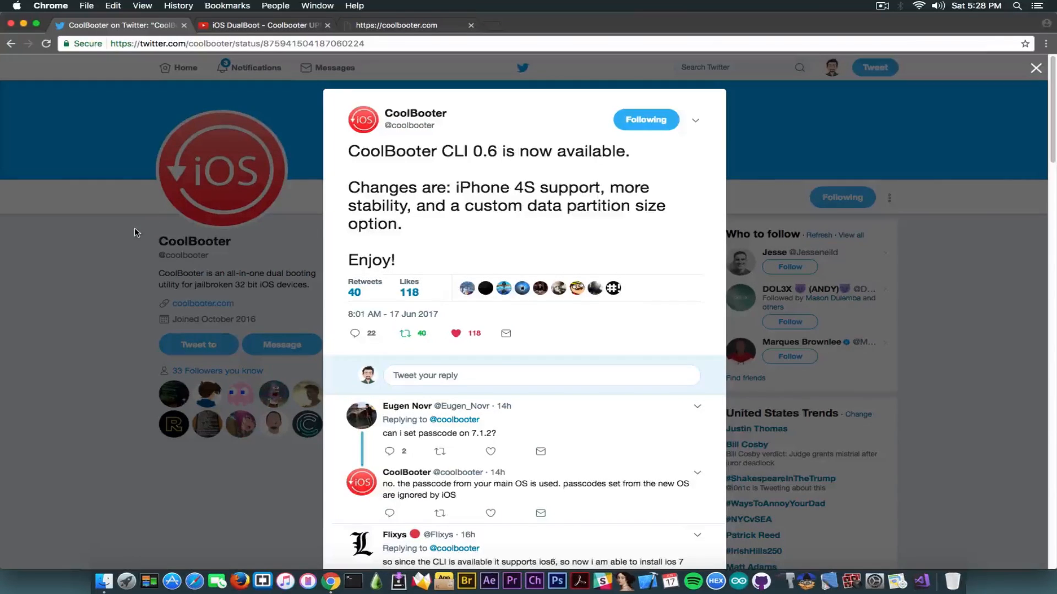
{"action": "left_click", "coordinate": [1035, 66]}
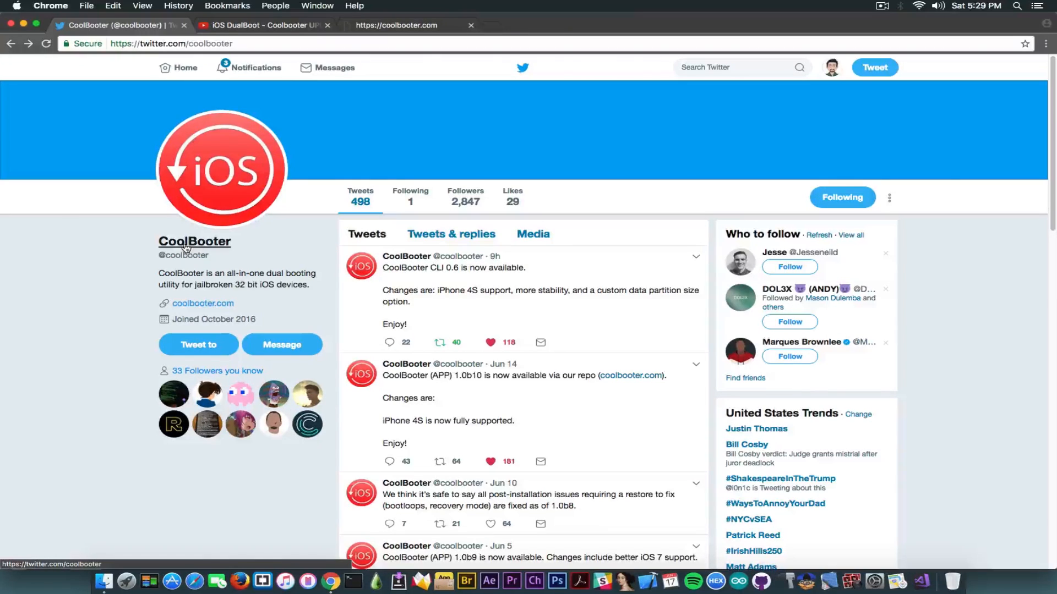
Step: Expand the video's full description with its resource links, then return to the CoolBooter Twitter timeline
{"action": "left_click", "coordinate": [262, 25]}
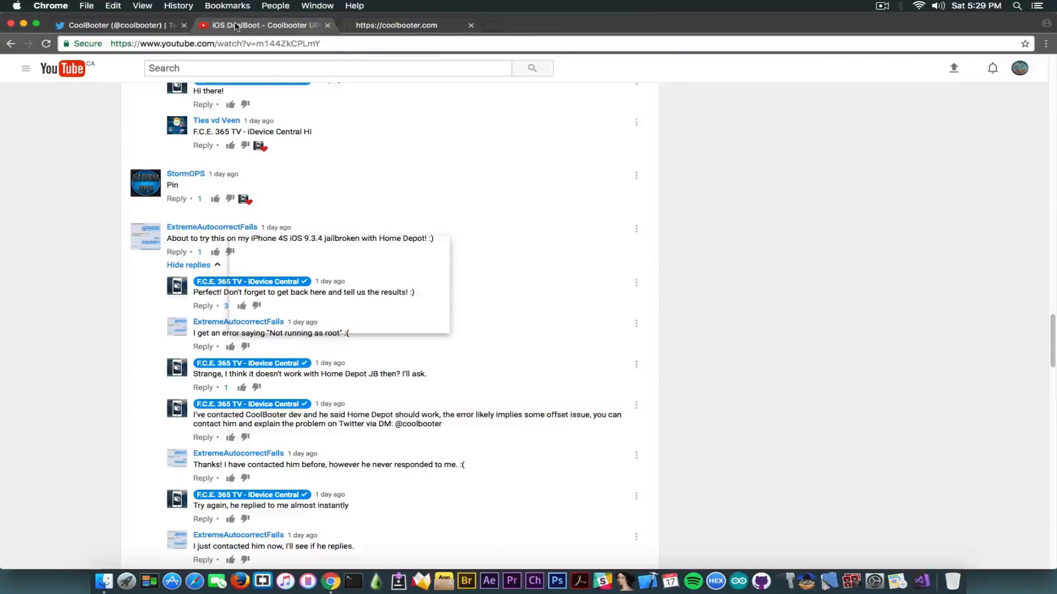
{"action": "scroll", "scroll_direction": "up", "scroll_amount": 3}
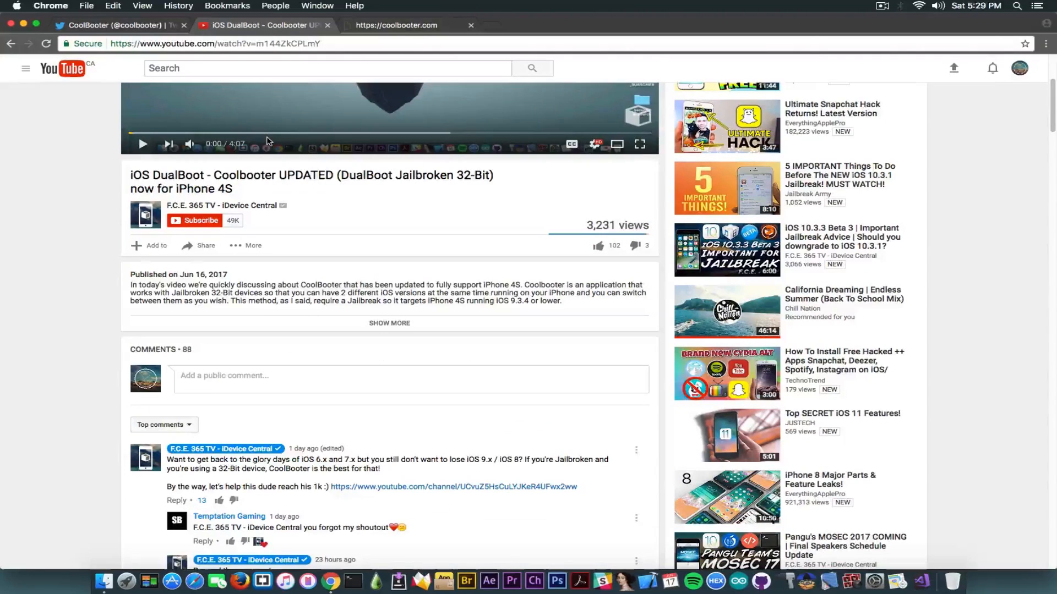
{"action": "left_click", "coordinate": [389, 323]}
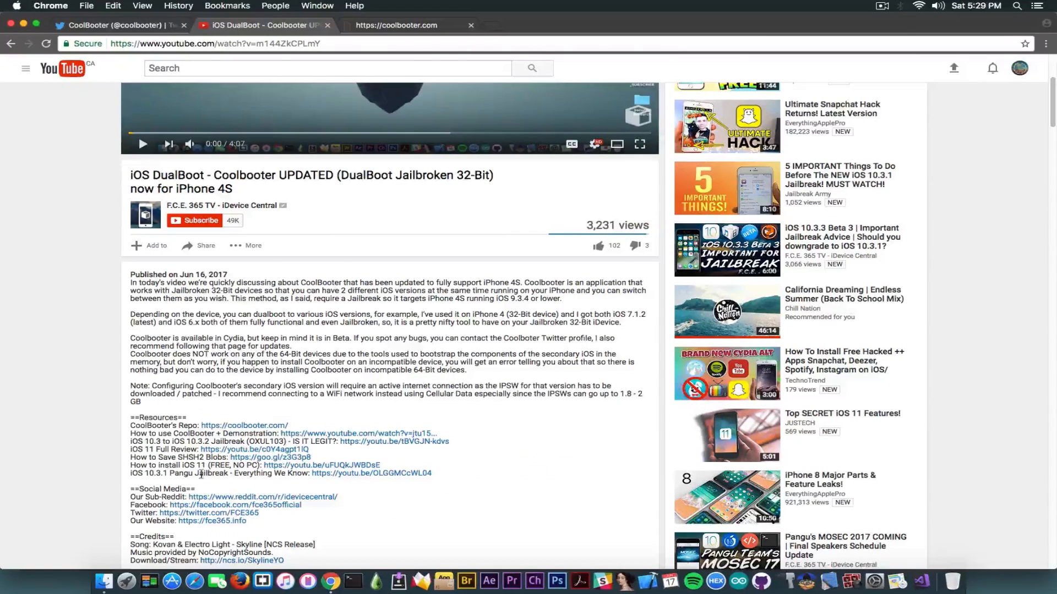
{"action": "mouse_move", "coordinate": [385, 437]}
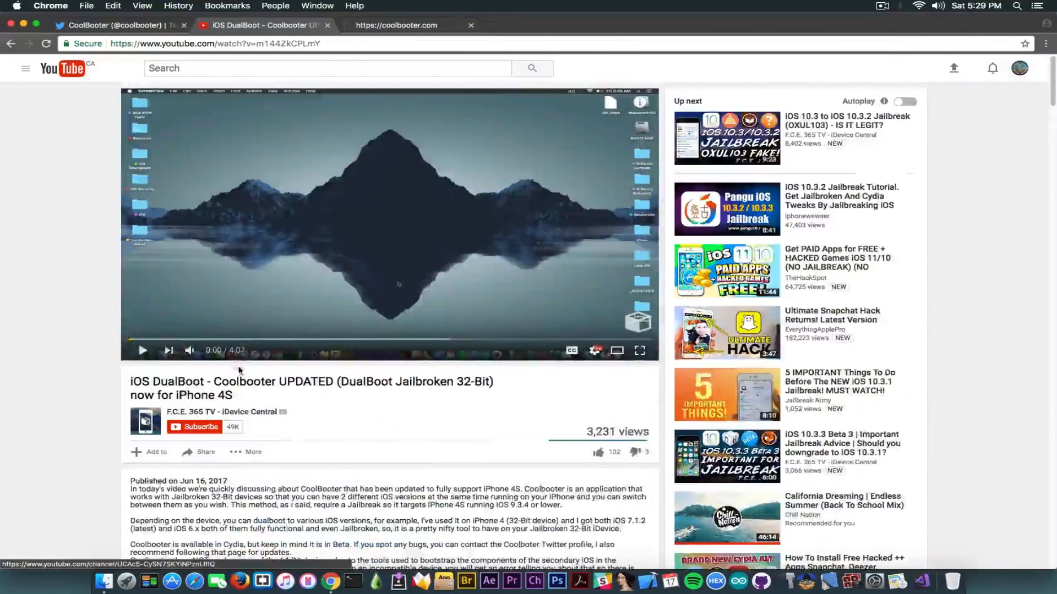
{"action": "left_click", "coordinate": [115, 26]}
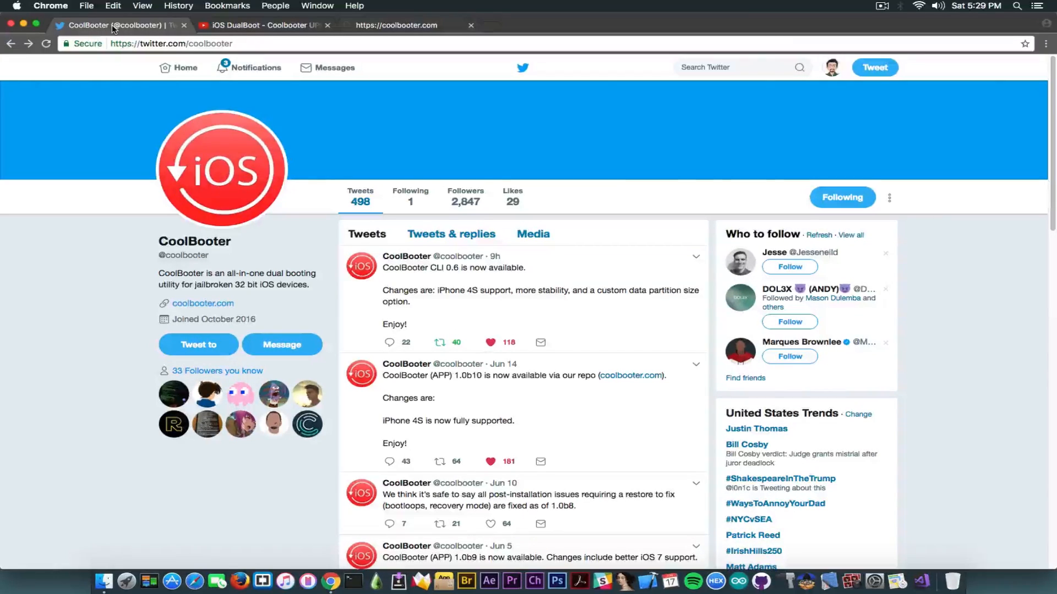
{"action": "left_click", "coordinate": [262, 25]}
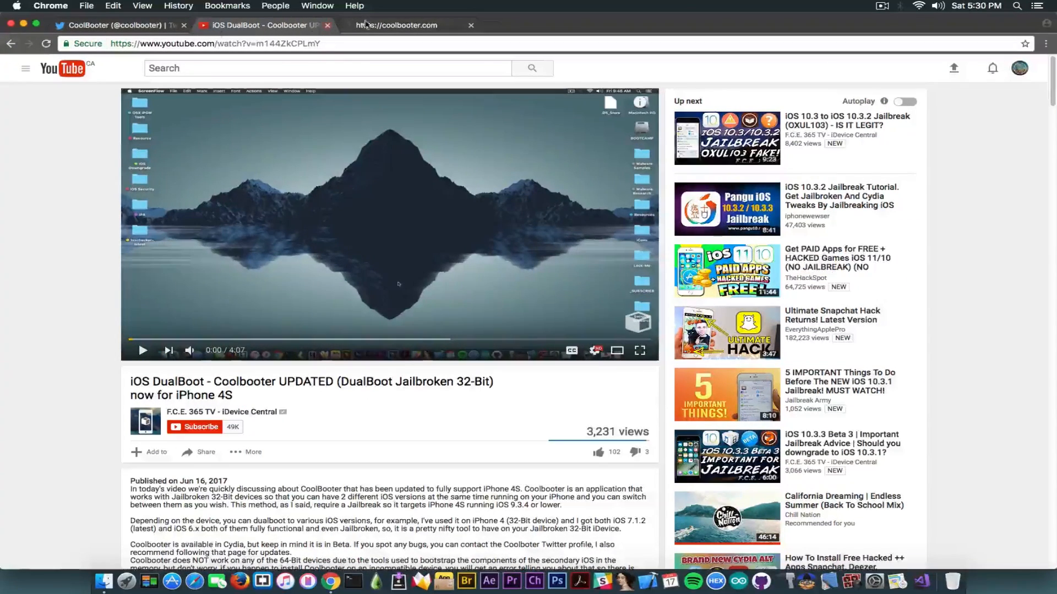
{"action": "left_click", "coordinate": [397, 24]}
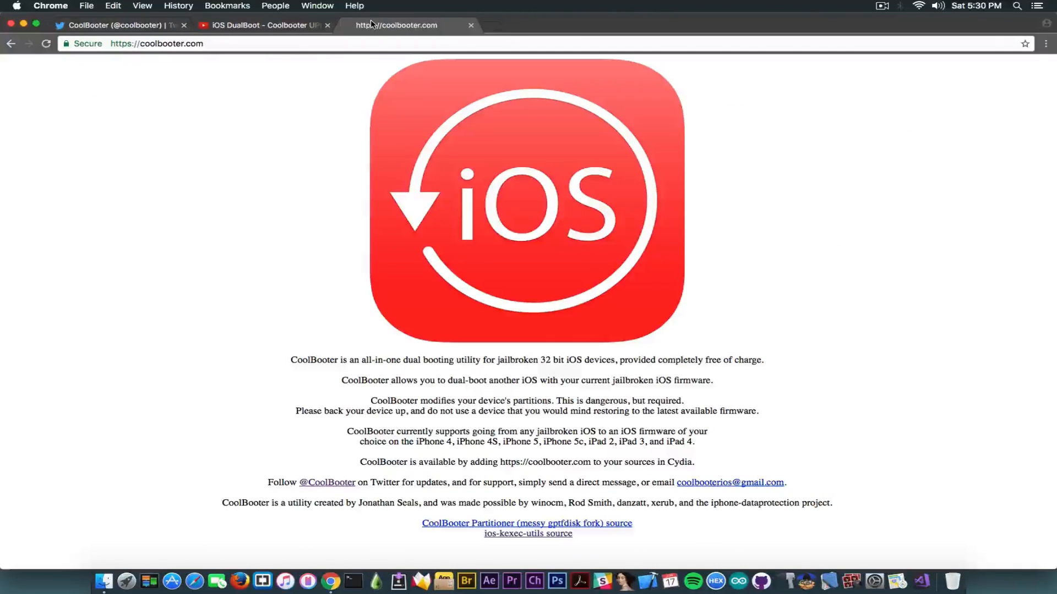
{"action": "left_click", "coordinate": [157, 44]}
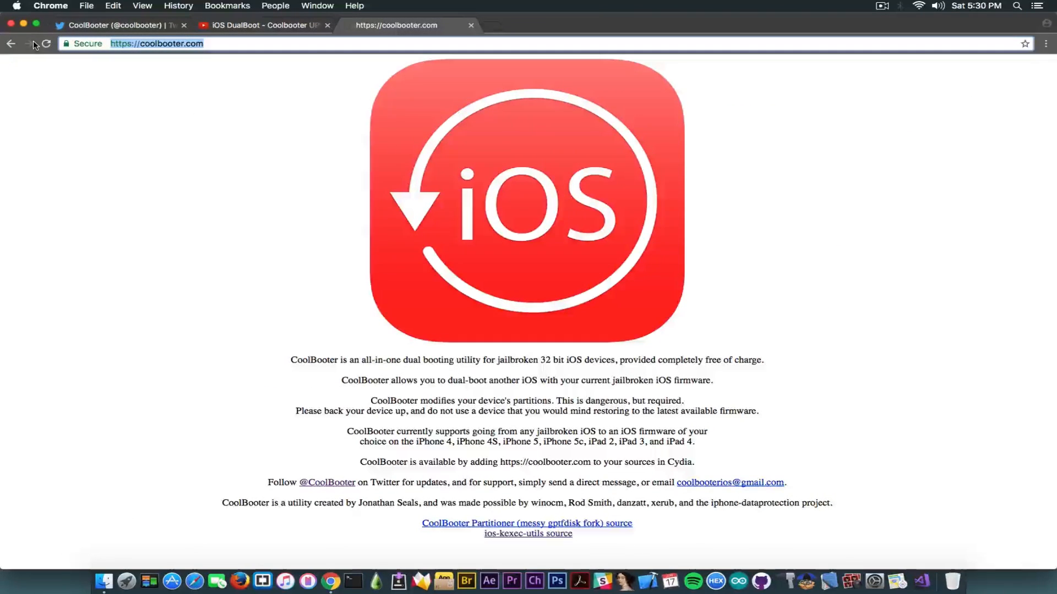
{"action": "left_click", "coordinate": [262, 25]}
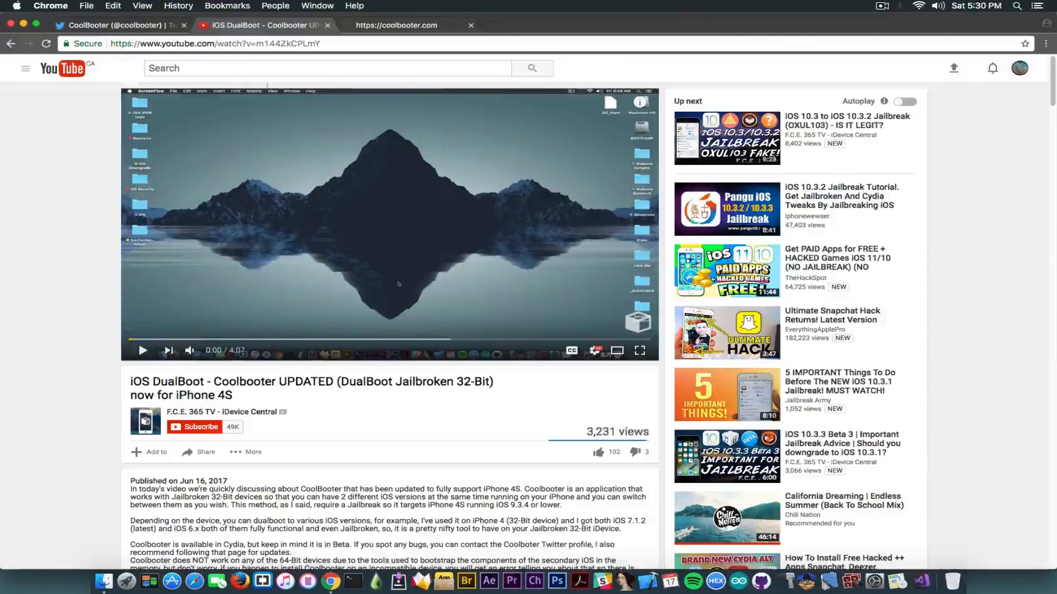
{"action": "mouse_move", "coordinate": [419, 338]}
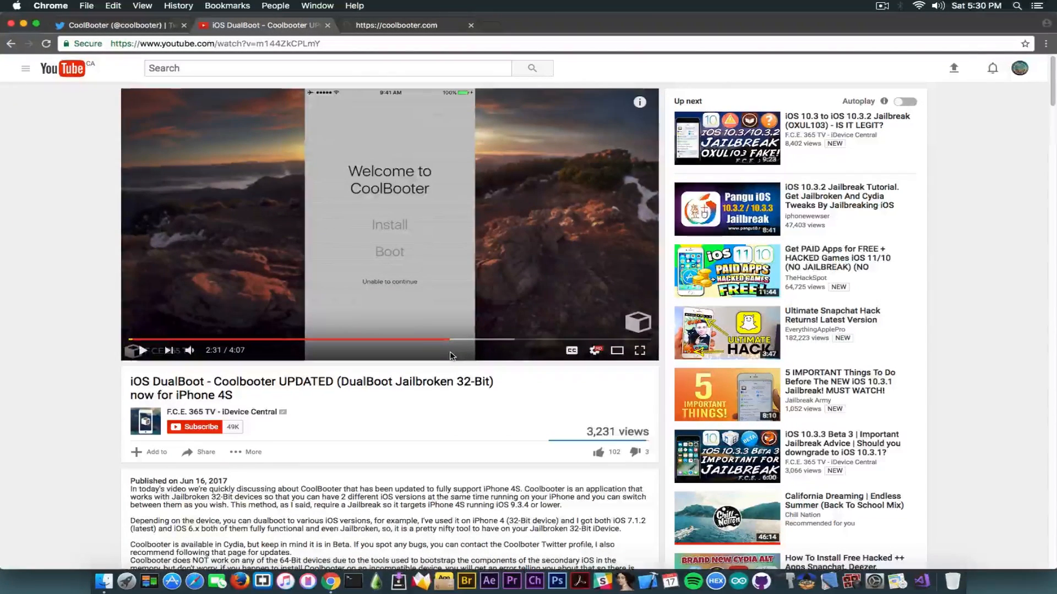
{"action": "left_click", "coordinate": [110, 25]}
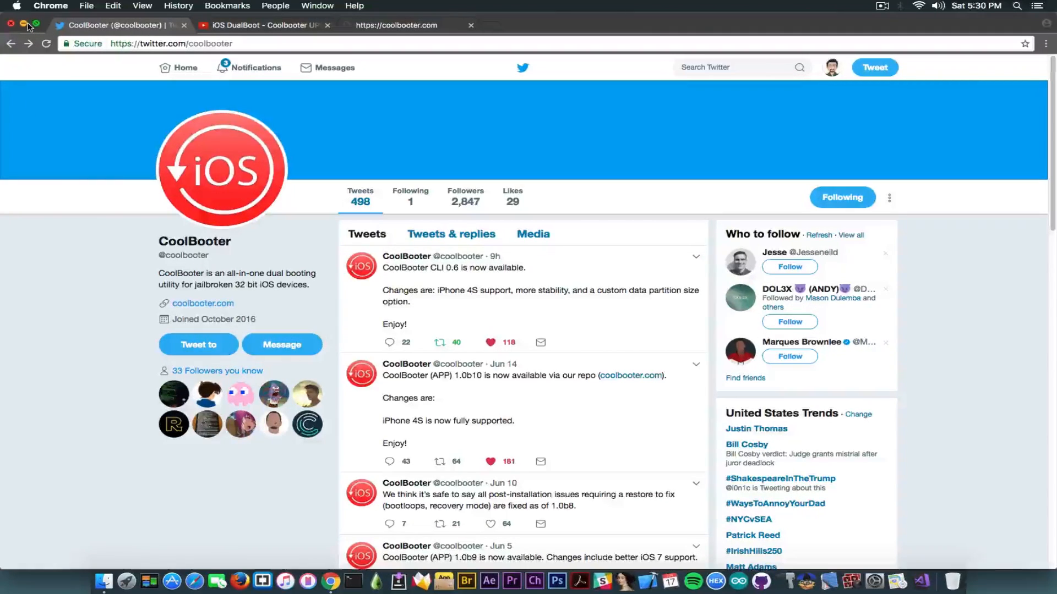
{"action": "mouse_move", "coordinate": [621, 298]}
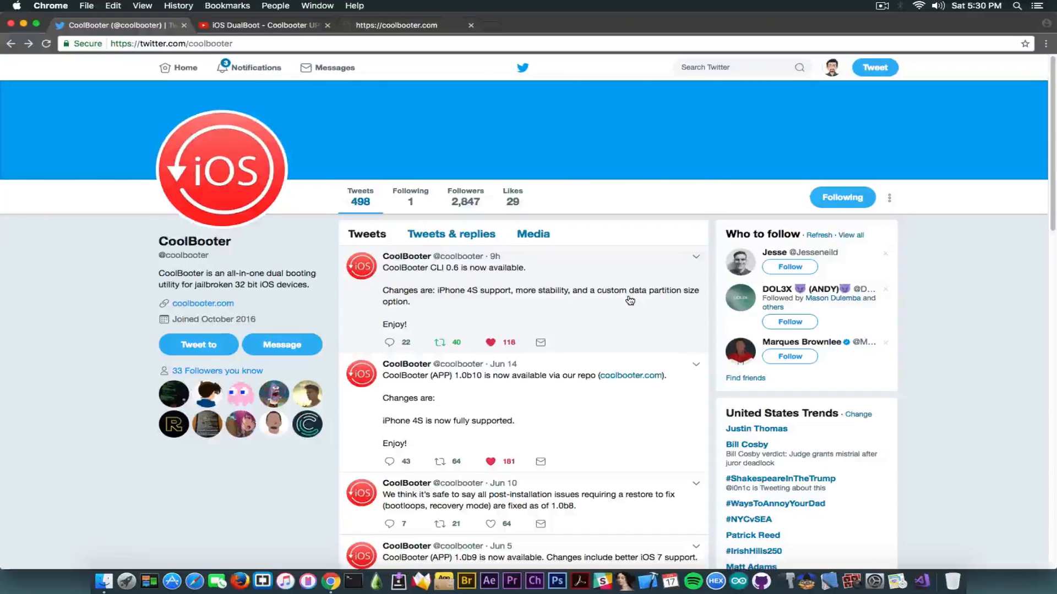
{"action": "mouse_move", "coordinate": [507, 397]}
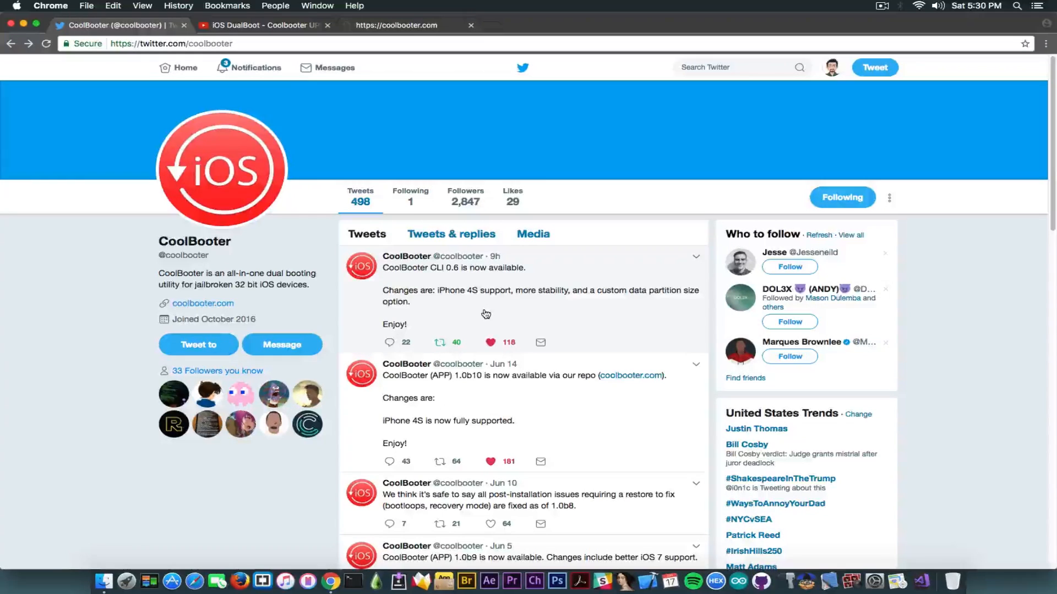
{"action": "scroll", "scroll_direction": "down", "scroll_amount": 3}
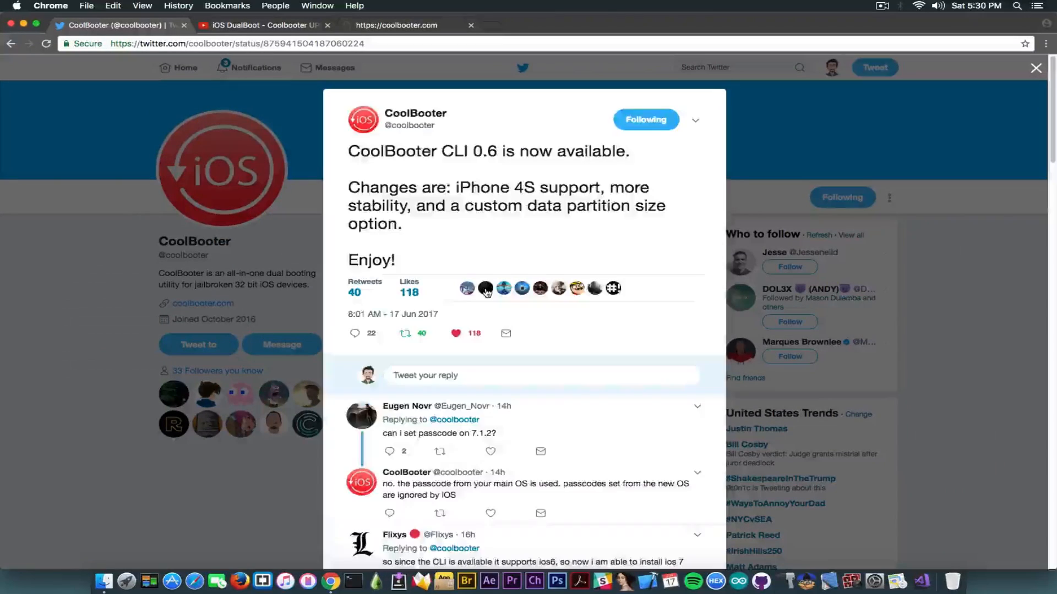
{"action": "scroll", "scroll_direction": "down", "scroll_amount": 3}
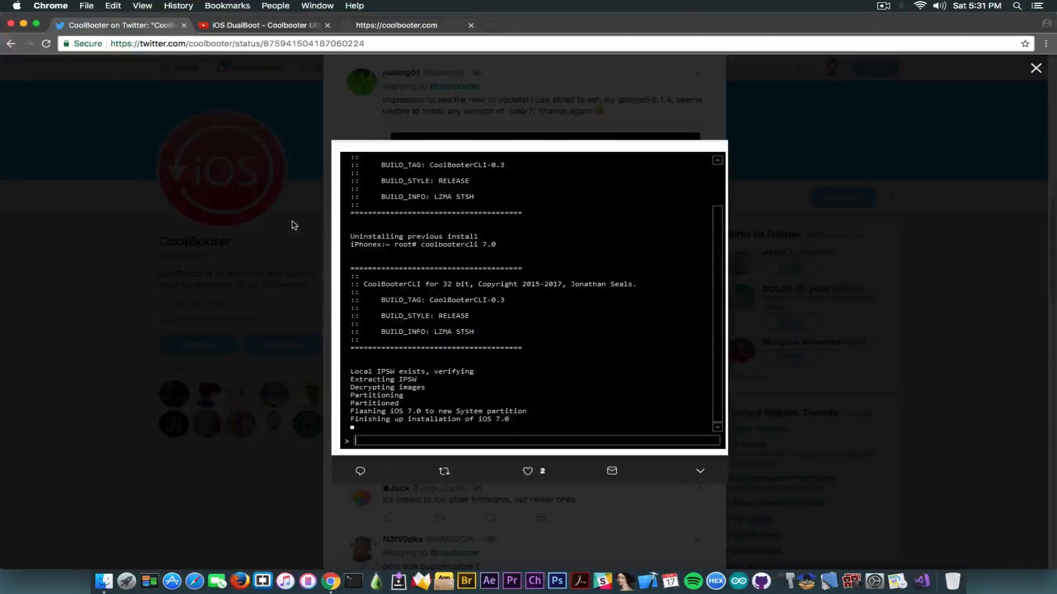
{"action": "mouse_move", "coordinate": [271, 238]}
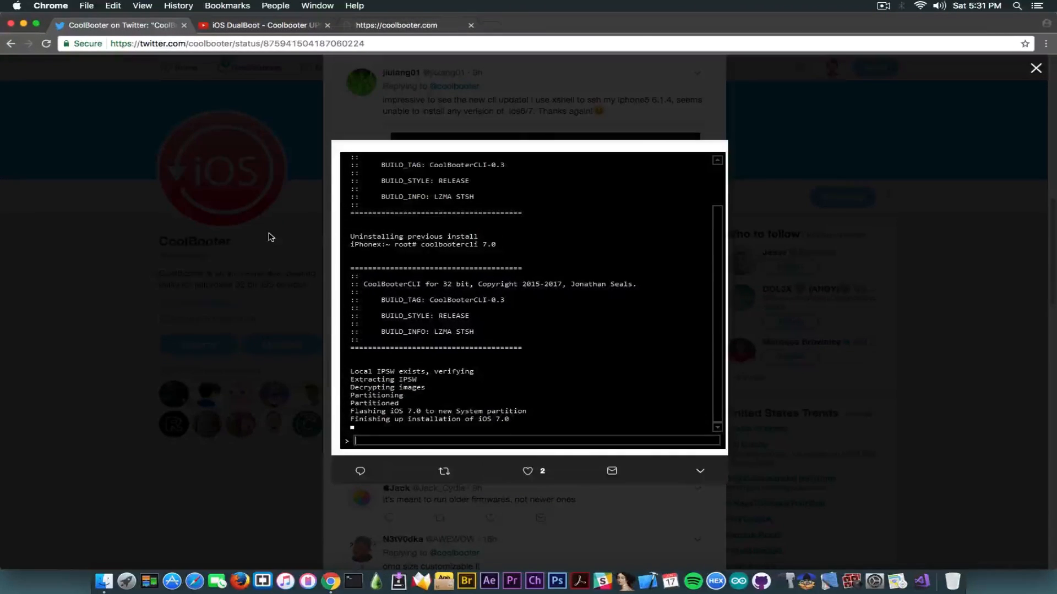
{"action": "left_click", "coordinate": [1035, 69]}
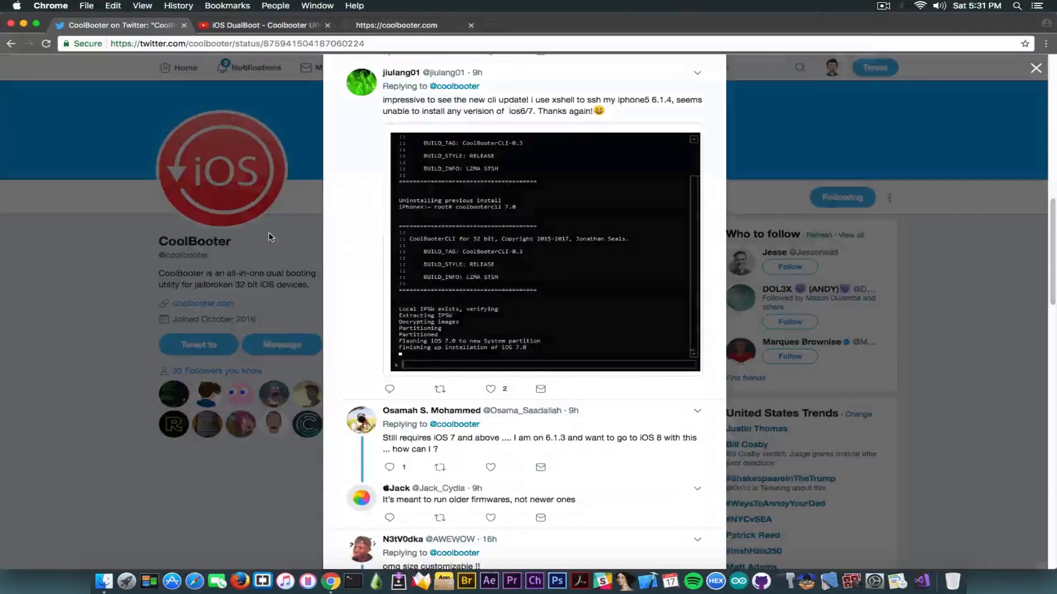
{"action": "left_click", "coordinate": [1036, 68]}
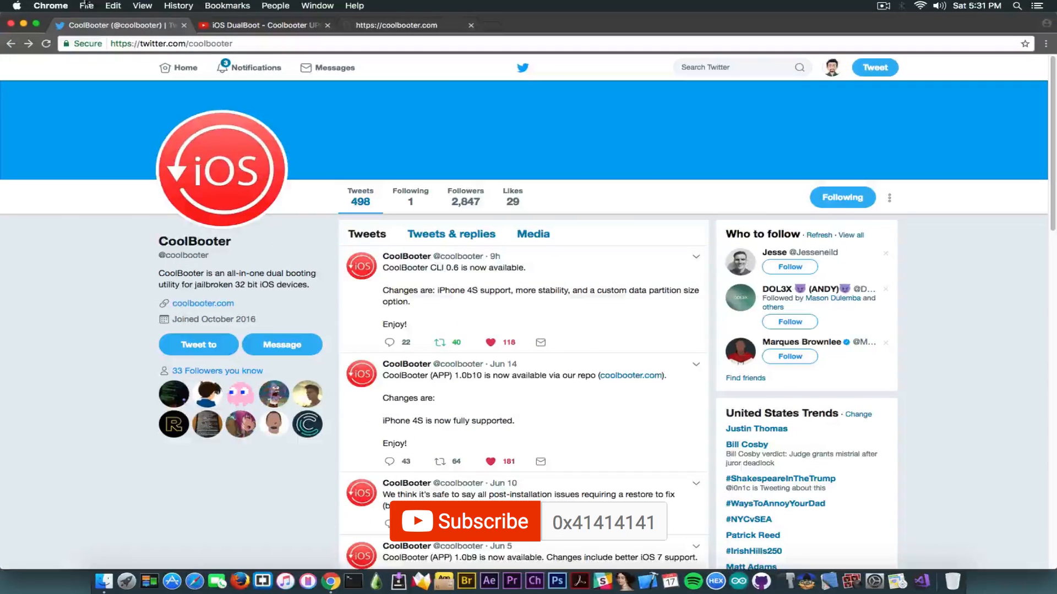